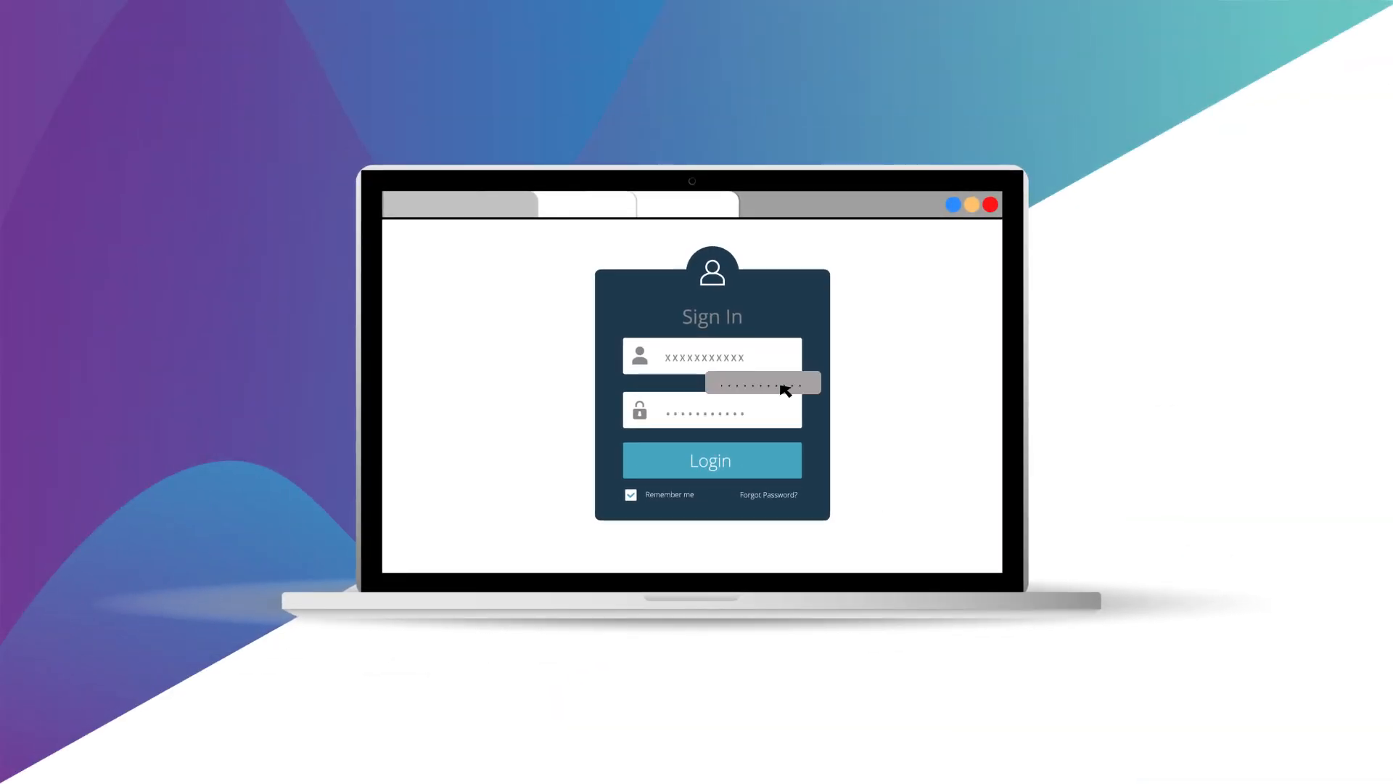
{"action": "mouse_move", "coordinate": [879, 504]}
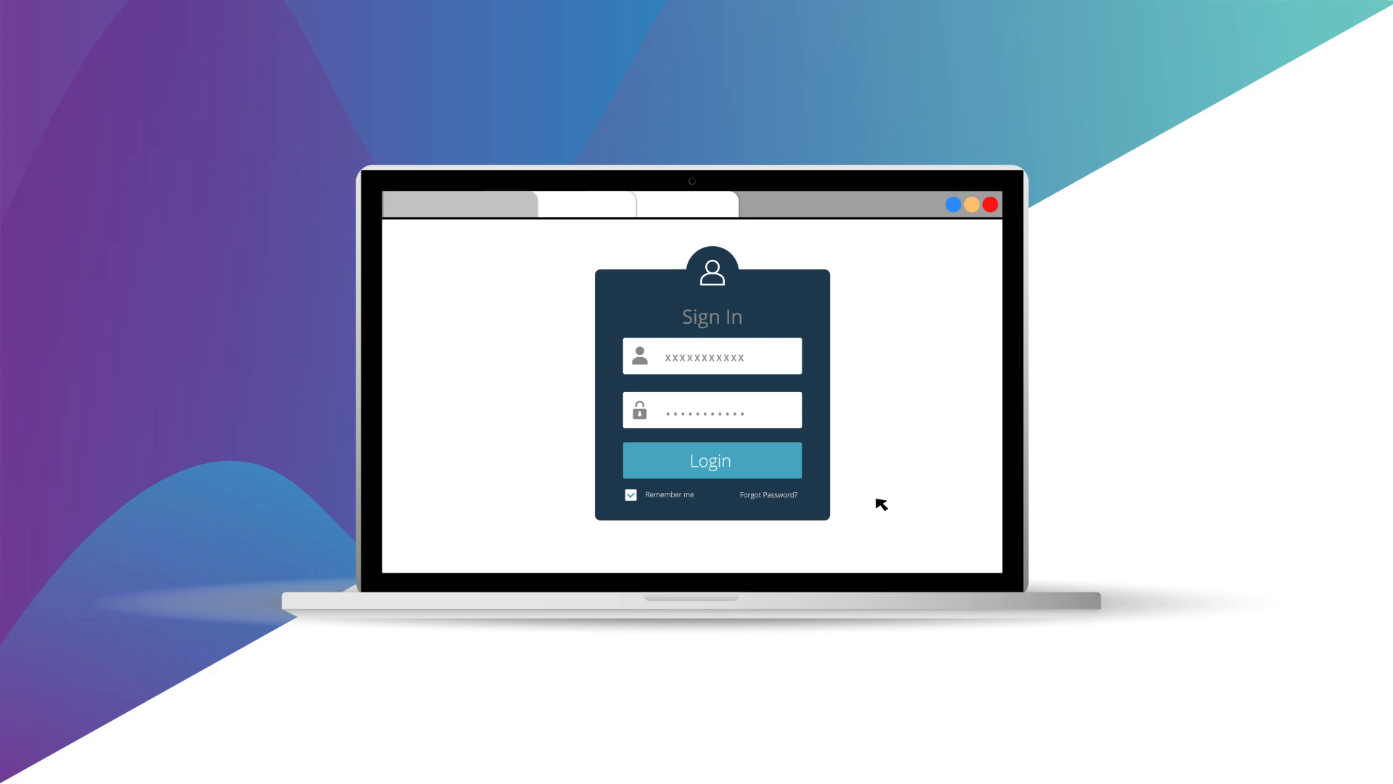